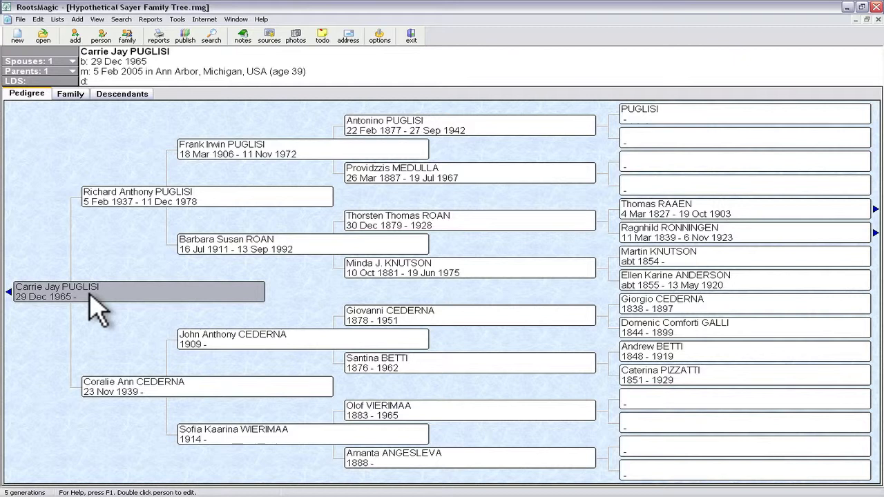
pyautogui.moveTo(123, 151)
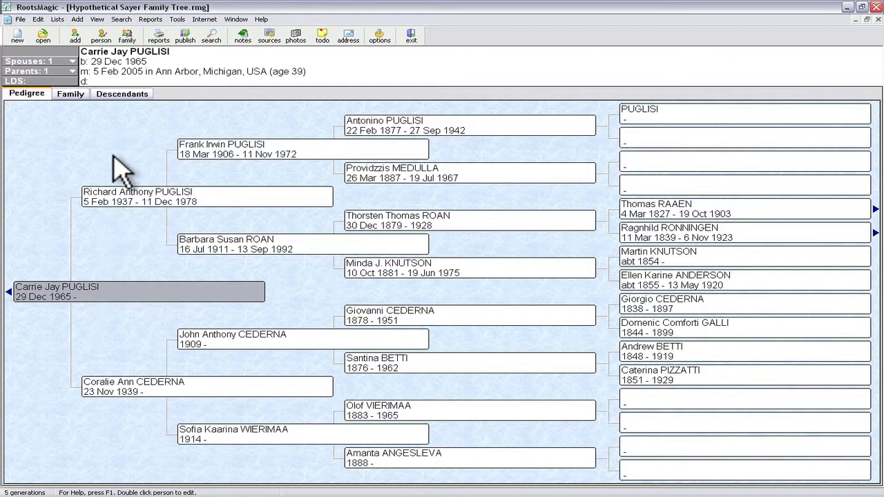
pyautogui.moveTo(168, 135)
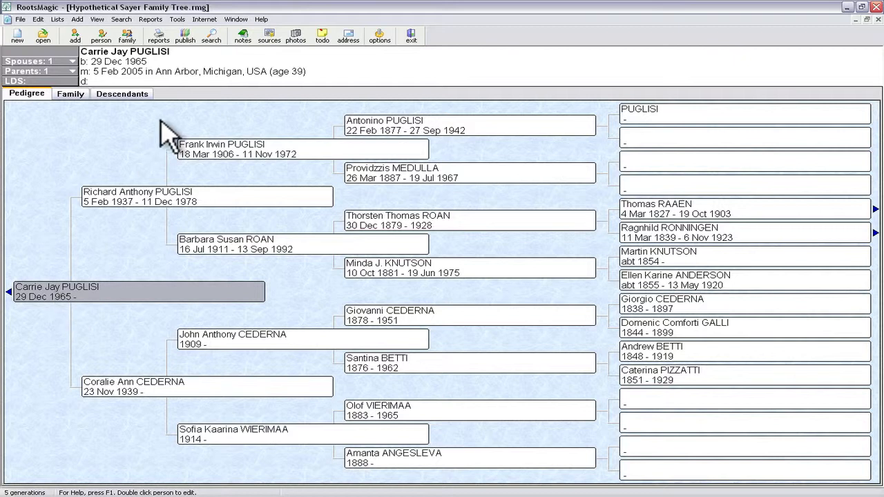
pyautogui.moveTo(235, 69)
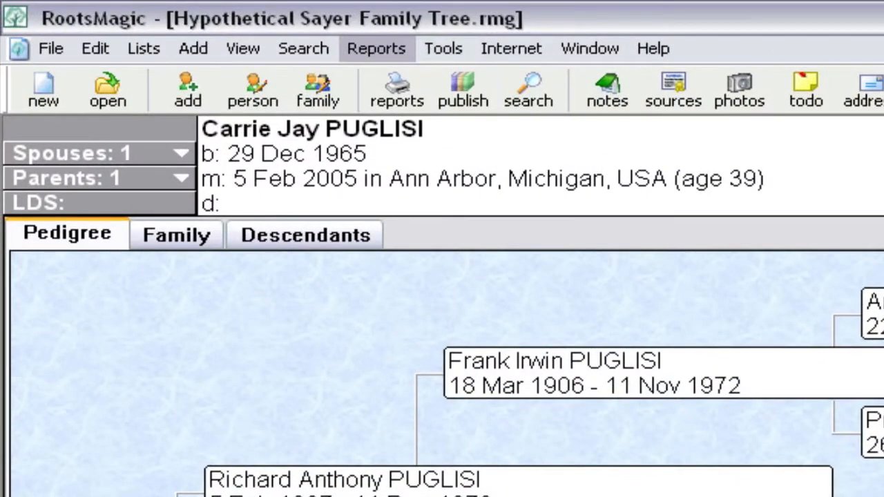
# Step: Preview Carrie's Individual Summary report, then dismiss the report settings window
pyautogui.click(375, 48)
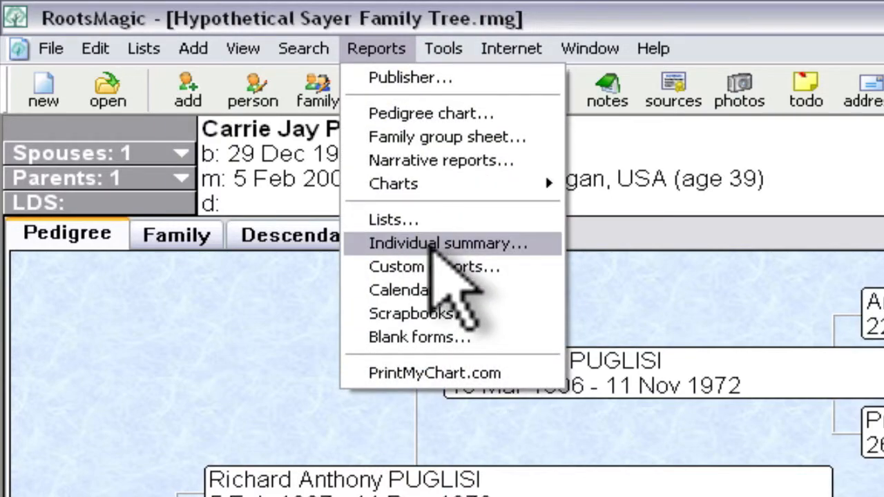
pyautogui.click(444, 243)
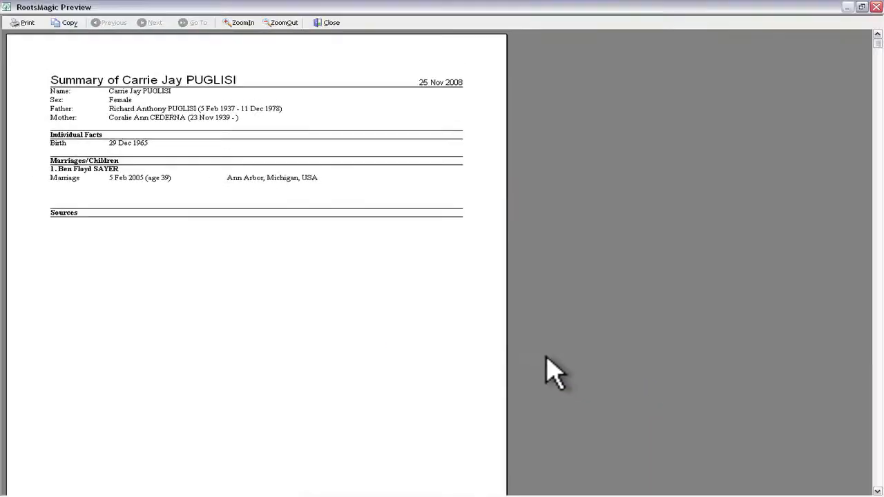
pyautogui.moveTo(127, 121)
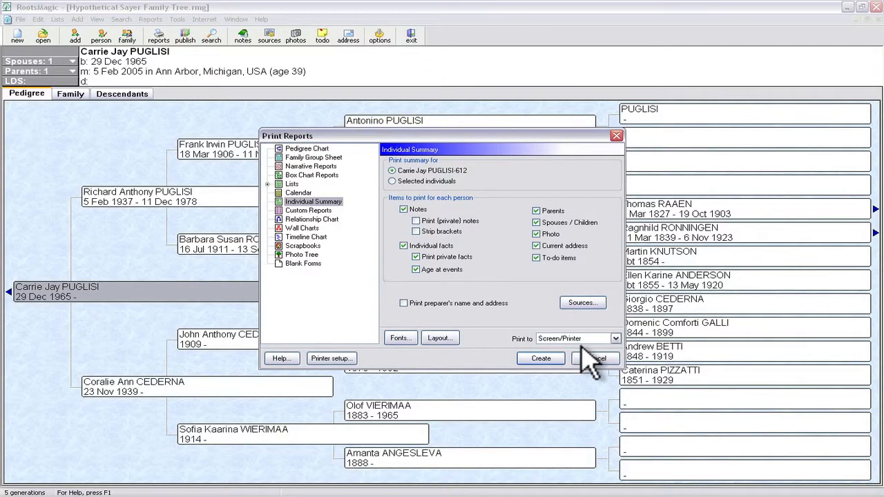
pyautogui.click(593, 357)
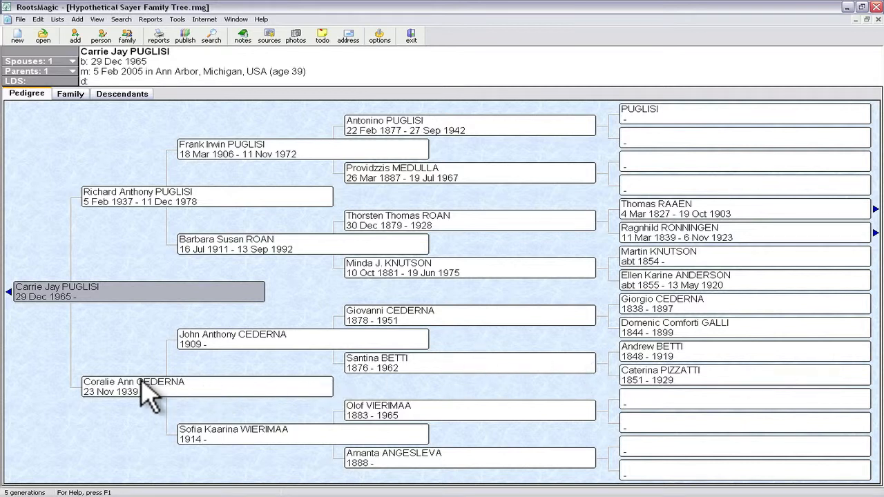
pyautogui.click(138, 387)
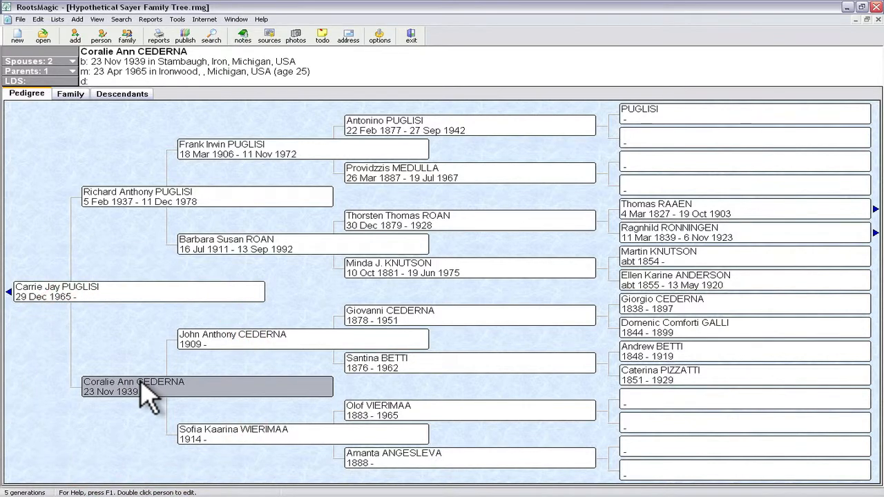
pyautogui.moveTo(96, 125)
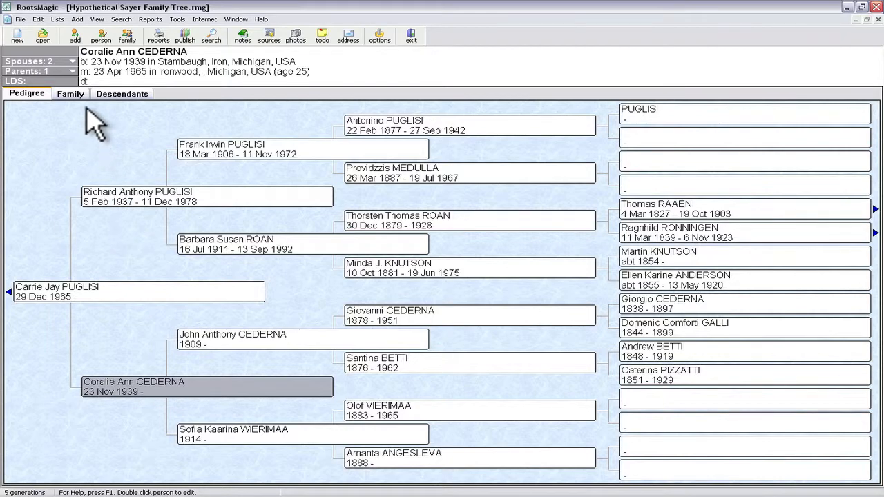
pyautogui.click(71, 94)
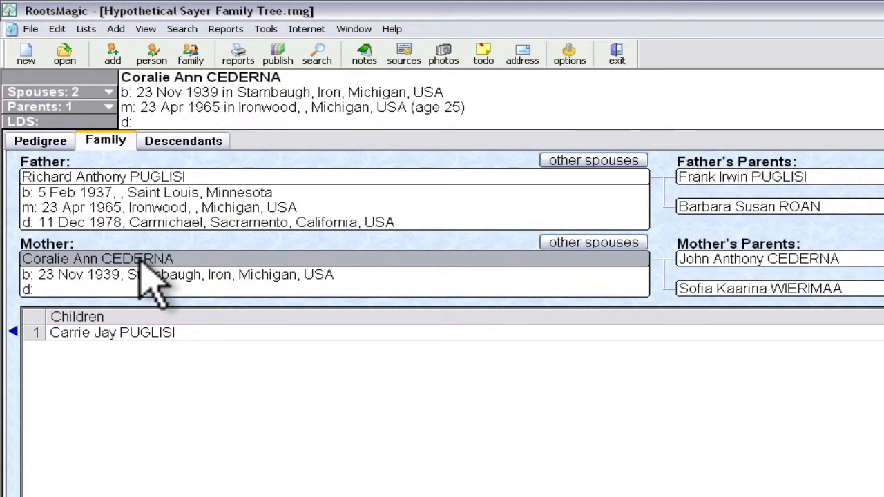
pyautogui.moveTo(592, 243)
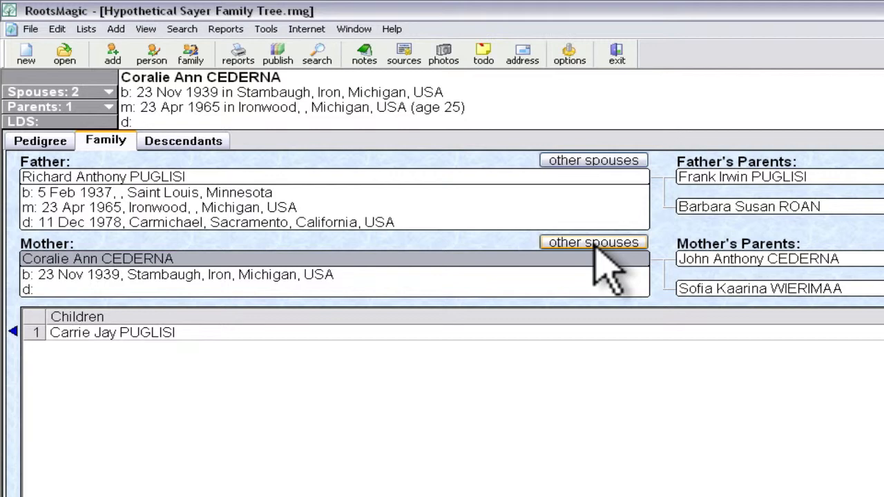
pyautogui.click(592, 242)
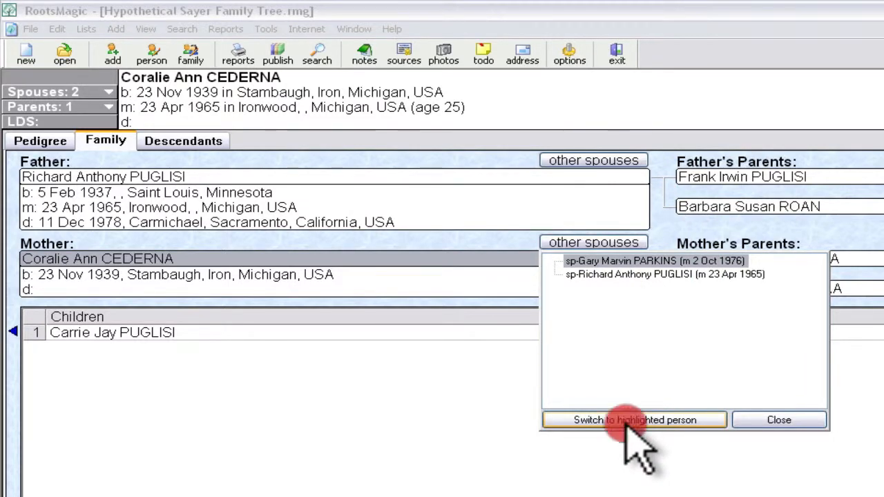
pyautogui.click(633, 420)
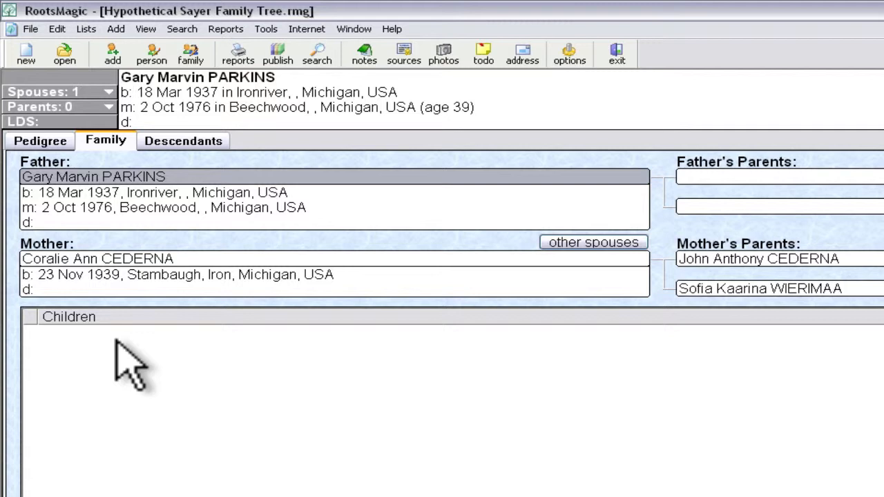
pyautogui.moveTo(112, 54)
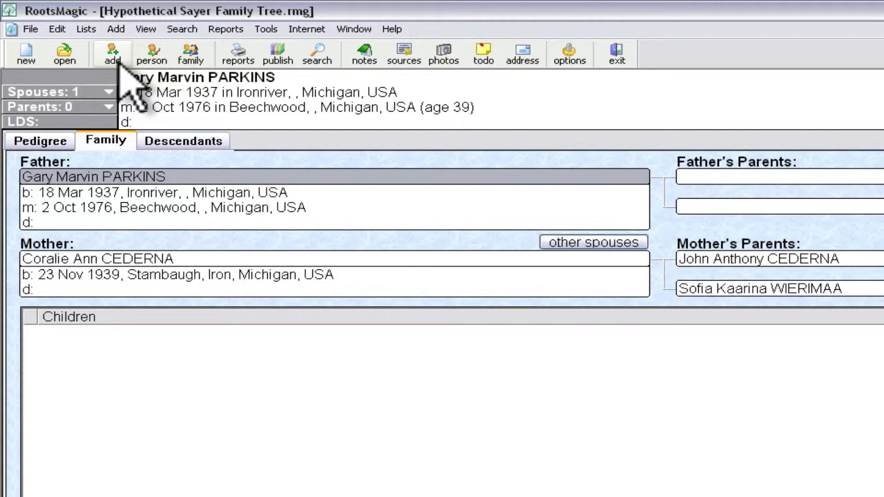
# Step: Start adding a child to the PARKINS–CEDERNA family by selecting an existing person
pyautogui.click(112, 53)
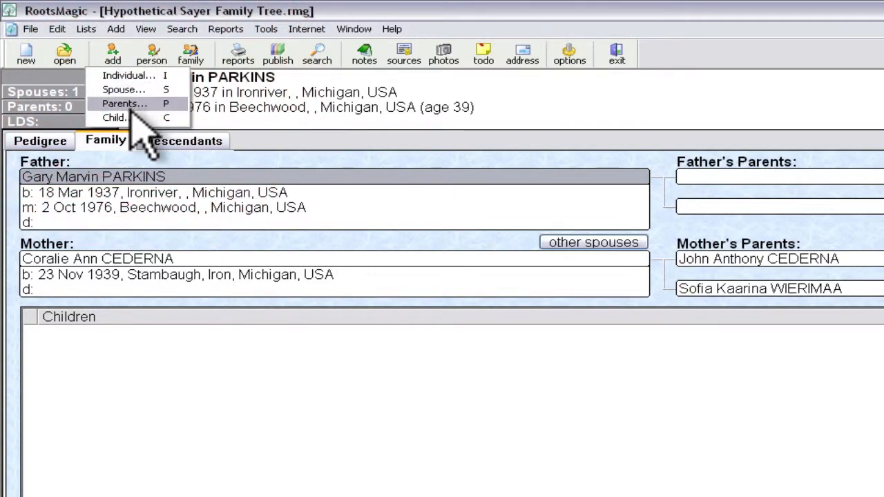
pyautogui.click(113, 117)
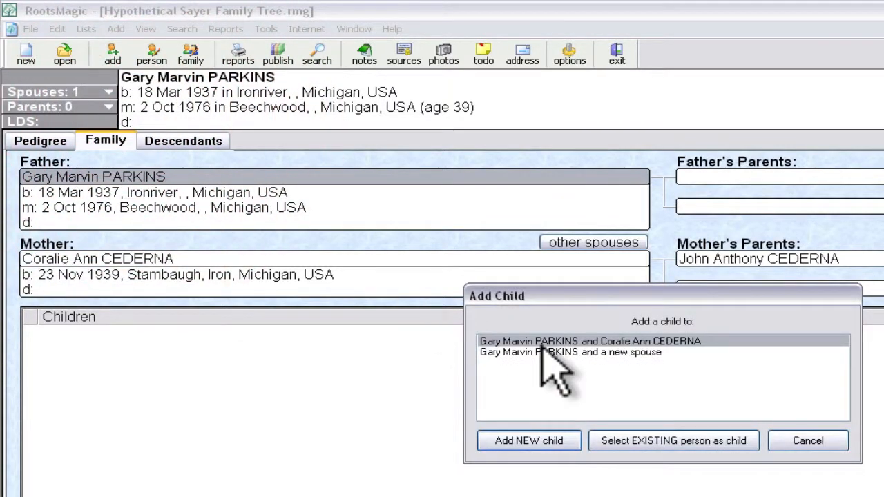
pyautogui.moveTo(642, 373)
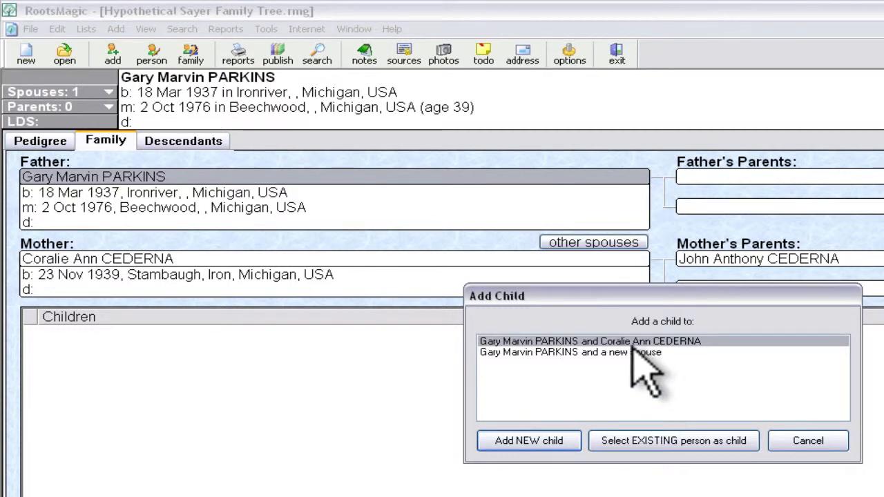
pyautogui.moveTo(593, 373)
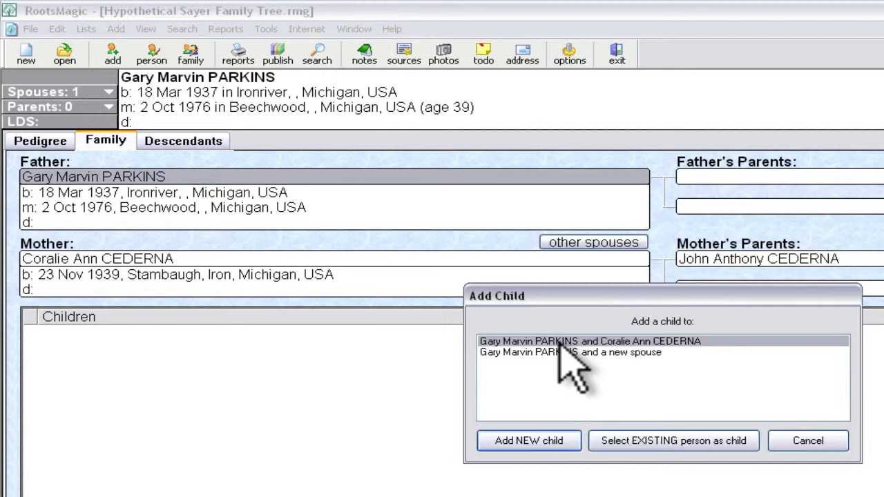
pyautogui.moveTo(635, 376)
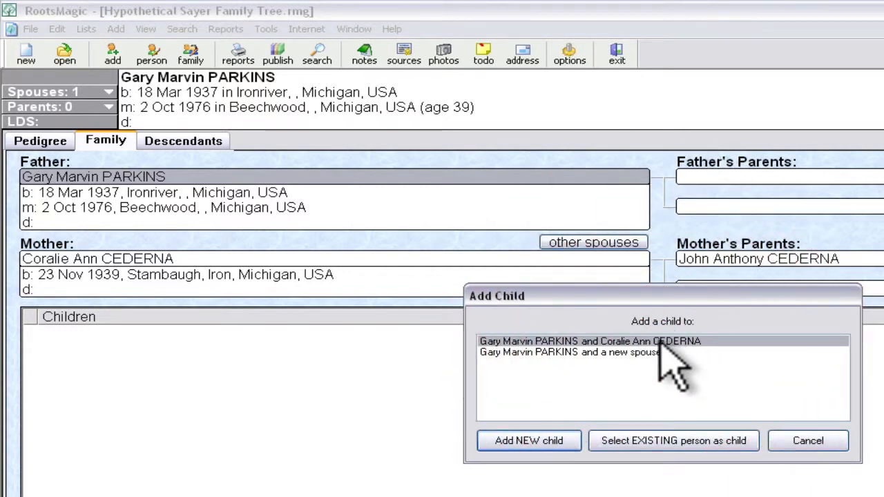
pyautogui.moveTo(621, 373)
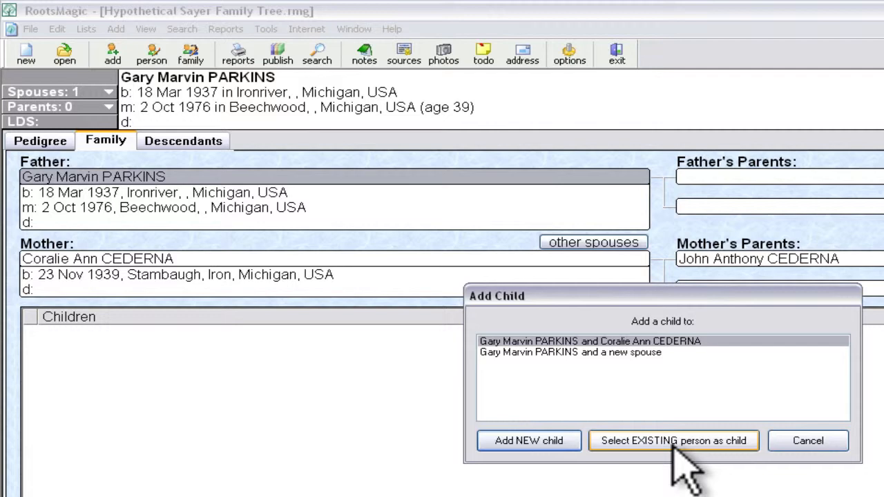
pyautogui.click(674, 441)
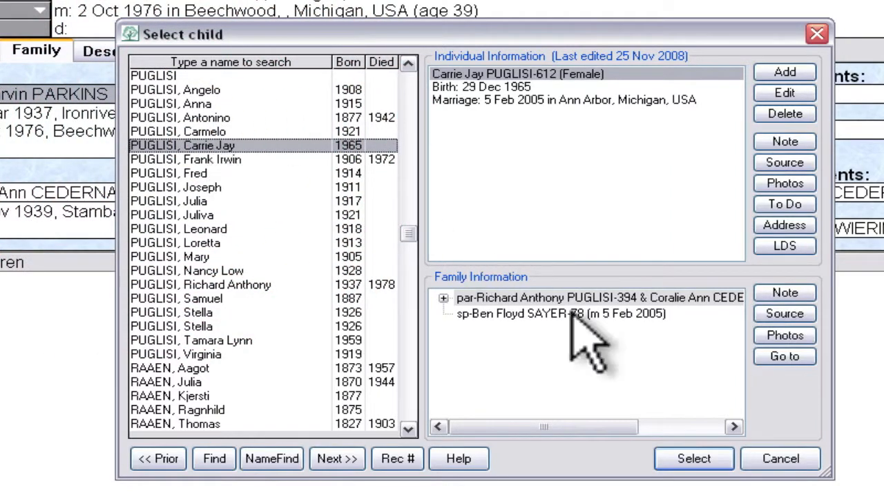
pyautogui.click(693, 458)
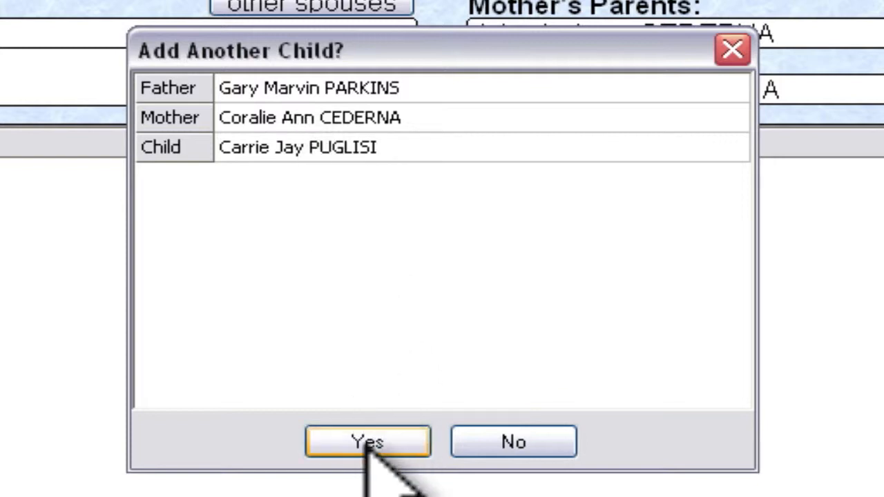
pyautogui.click(367, 442)
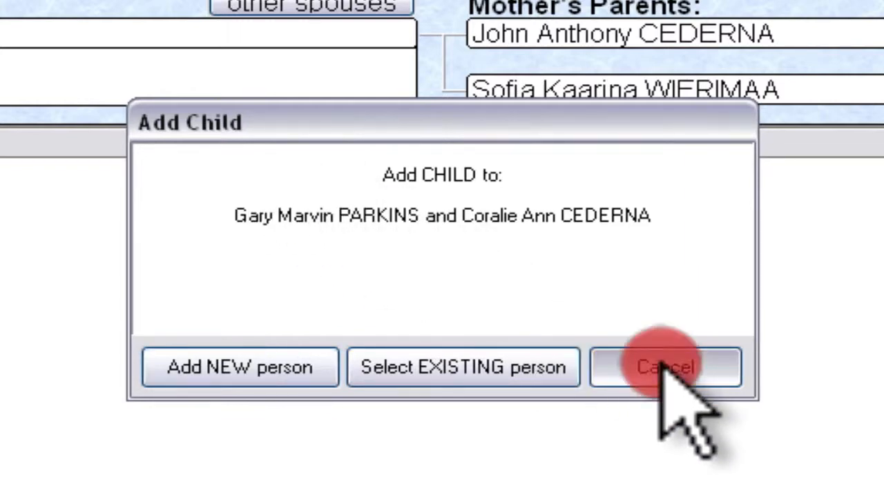
pyautogui.click(666, 367)
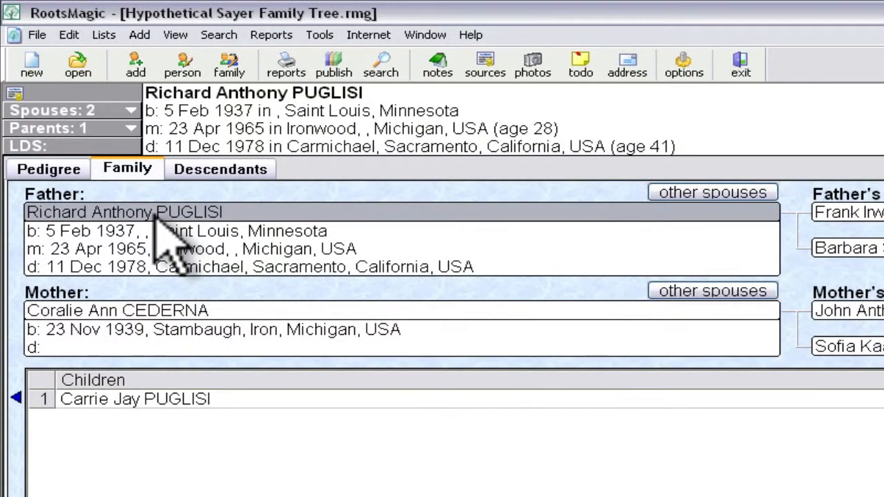
pyautogui.click(713, 191)
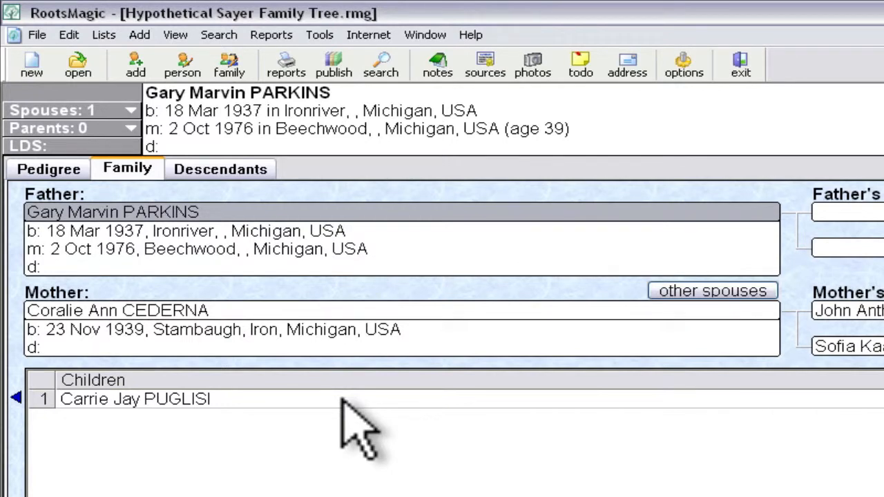
pyautogui.click(117, 309)
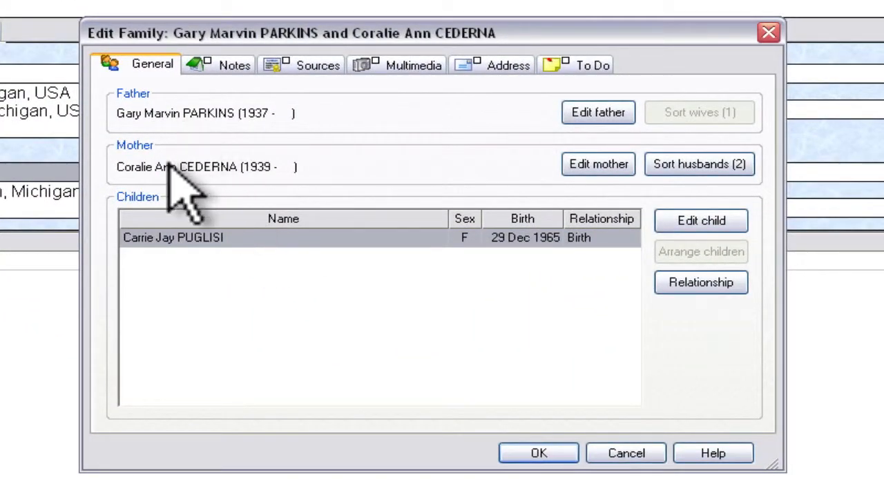
# Step: Record Carrie's relationship as Adopted by Father and save the family record
pyautogui.click(700, 282)
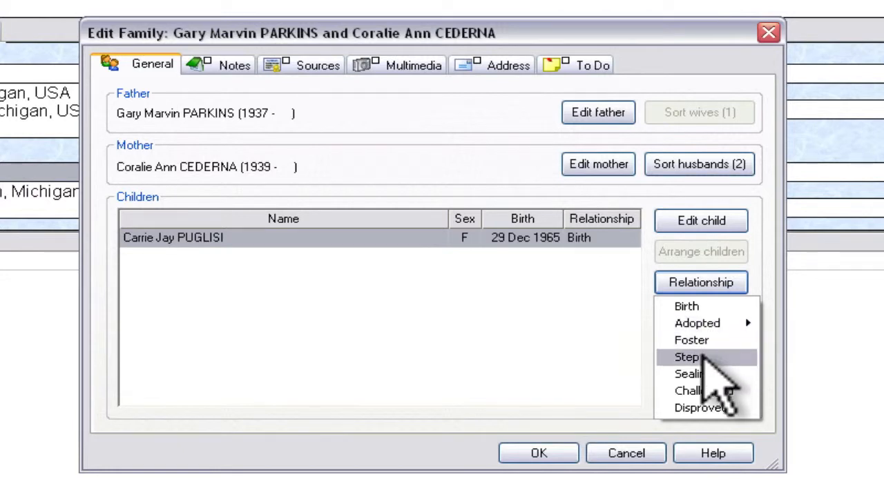
pyautogui.moveTo(696, 323)
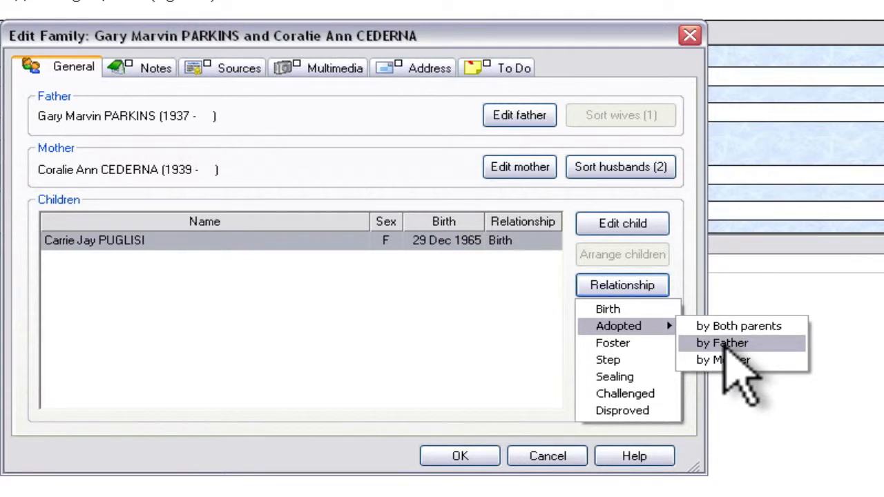
pyautogui.click(721, 342)
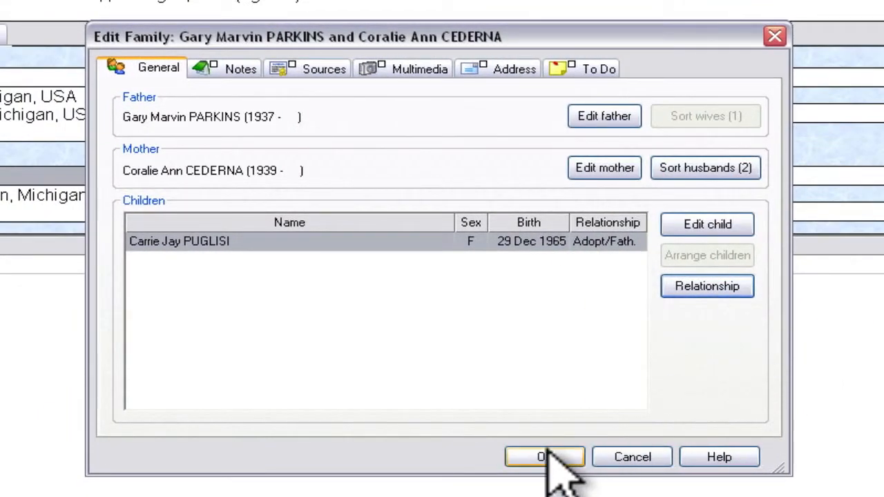
pyautogui.click(544, 456)
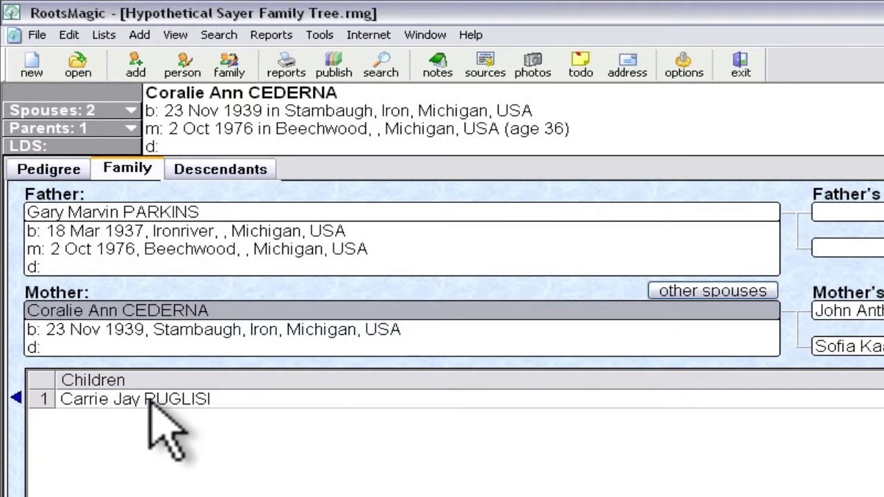
pyautogui.moveTo(39, 428)
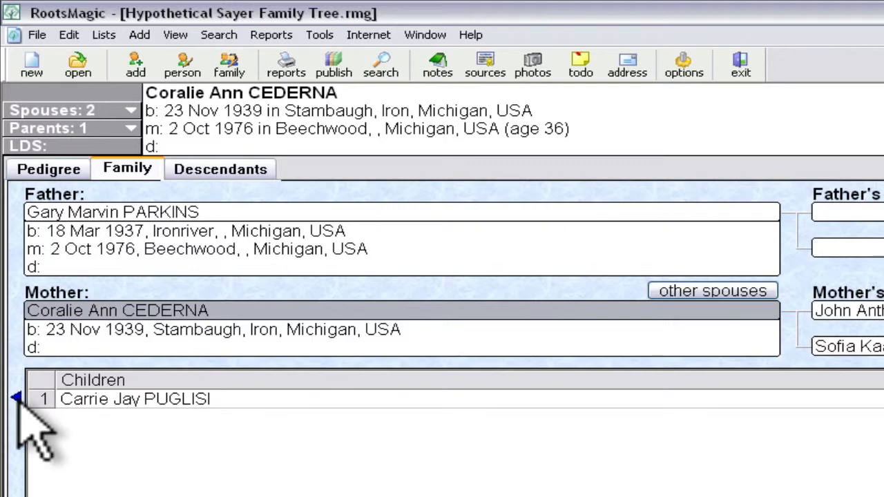
pyautogui.doubleClick(136, 398)
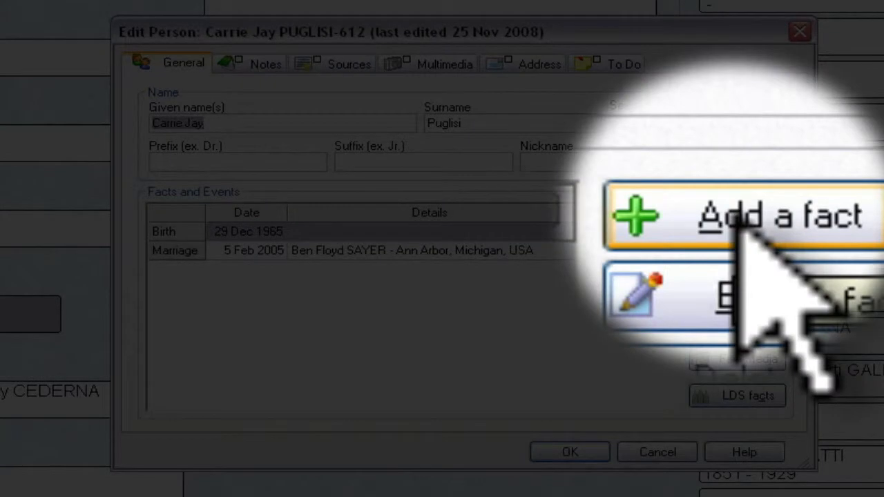
pyautogui.click(743, 215)
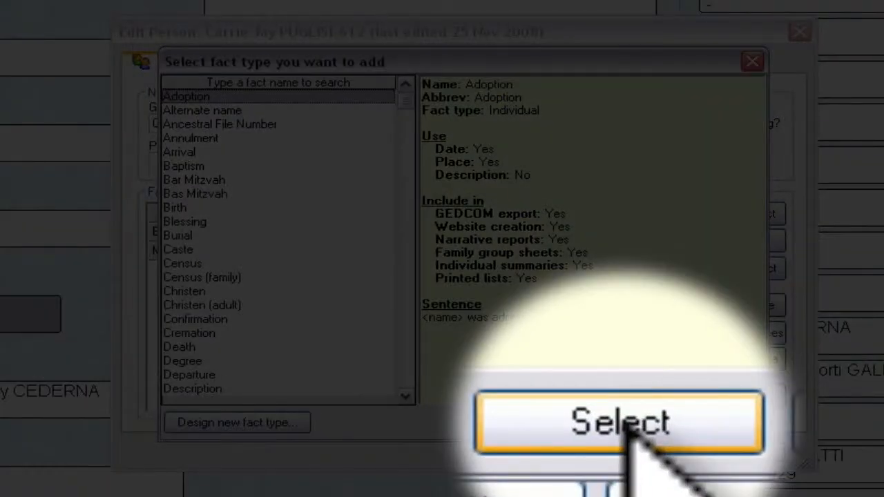
pyautogui.click(615, 421)
pyautogui.write('abt 1976')
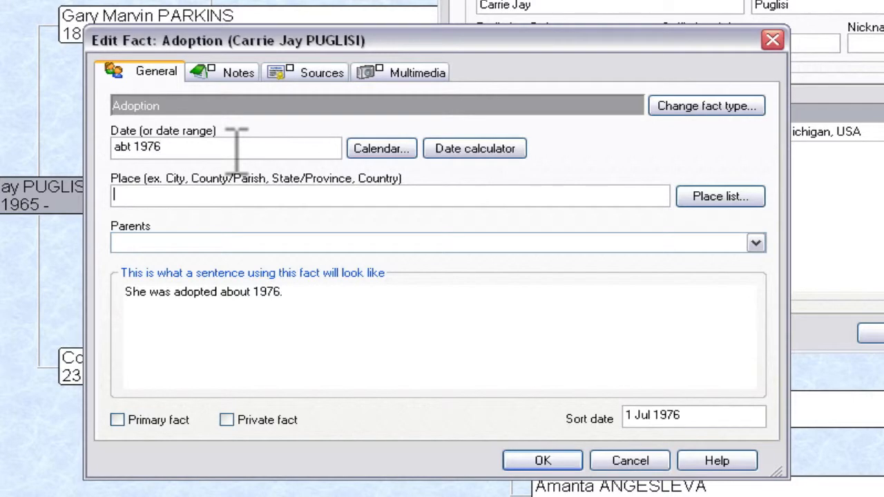
pyautogui.click(755, 243)
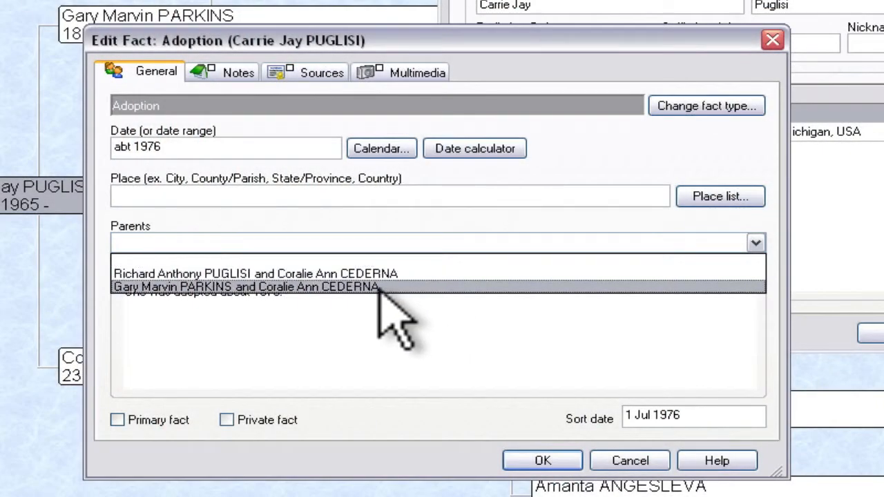
pyautogui.click(246, 286)
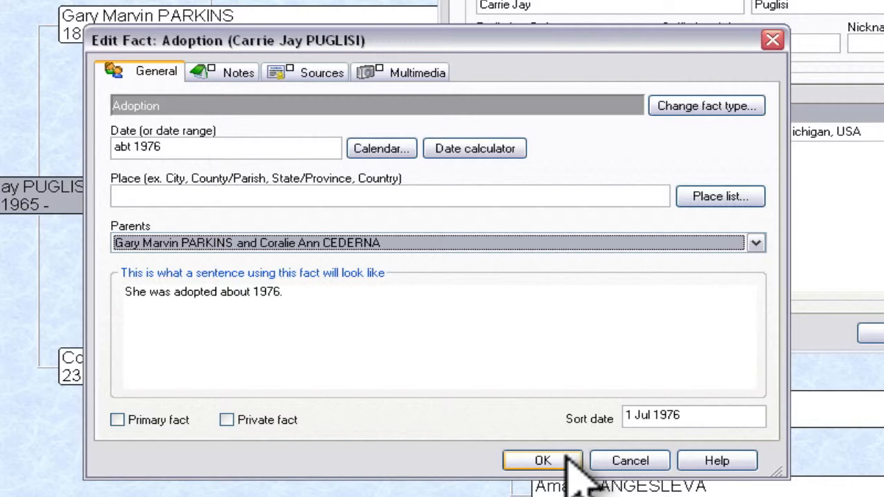
pyautogui.click(541, 461)
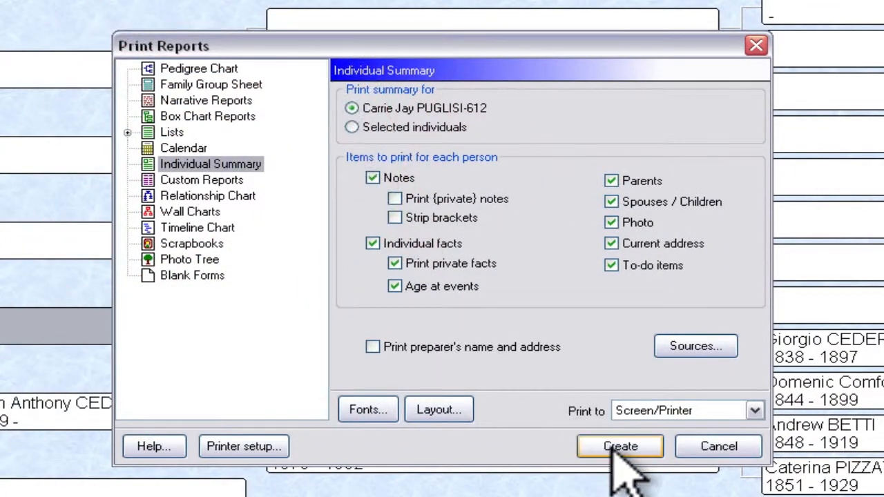
pyautogui.click(619, 446)
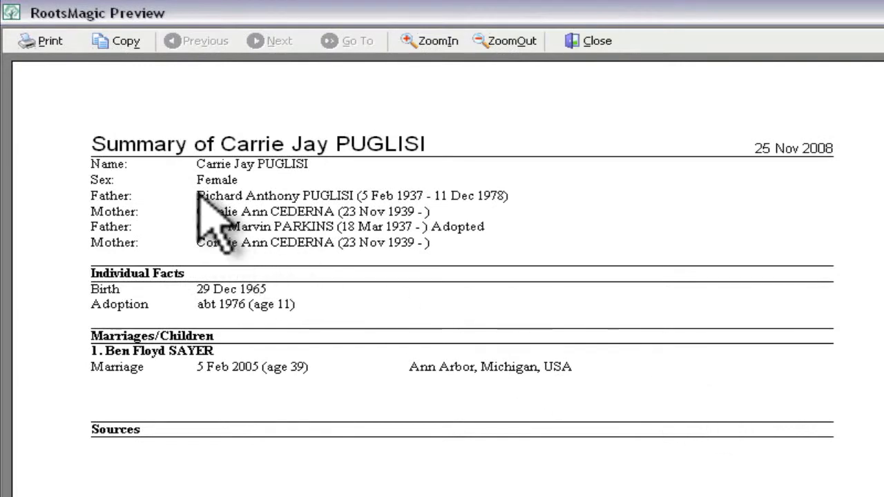
pyautogui.moveTo(276, 249)
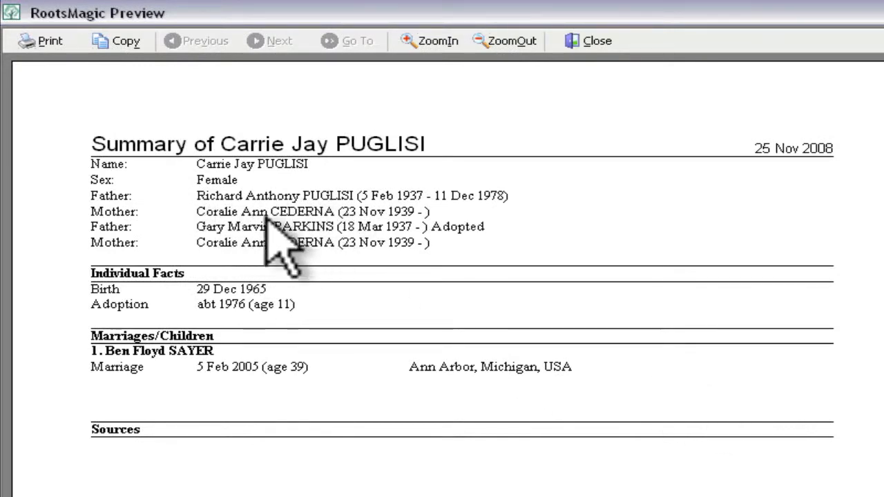
pyautogui.moveTo(149, 318)
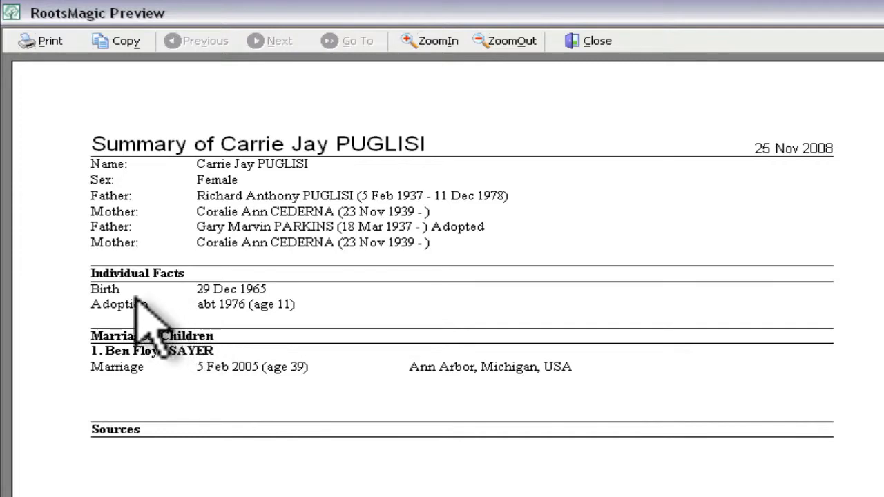